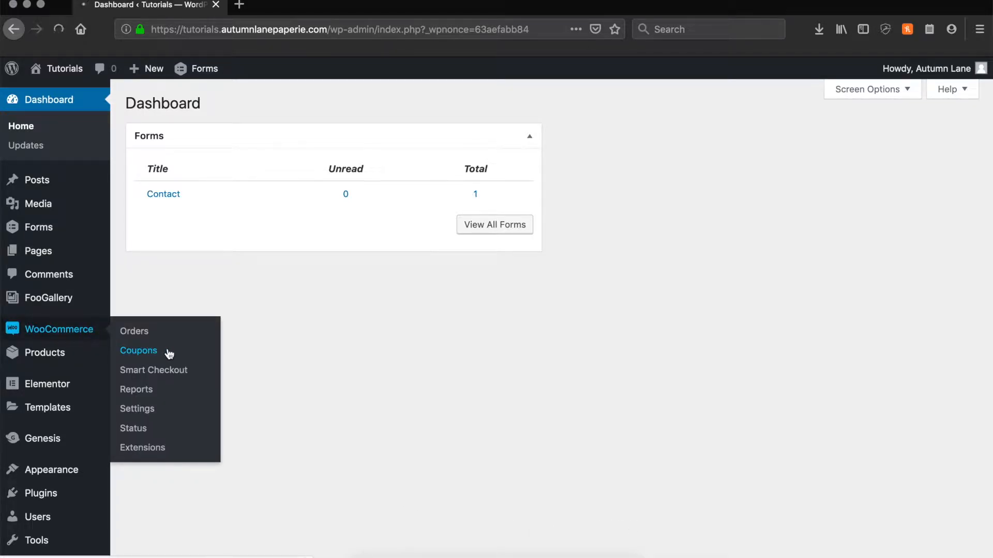
# Step: From WooCommerce Coupons, start the first coupon to get a blank coupon form
pyautogui.click(138, 350)
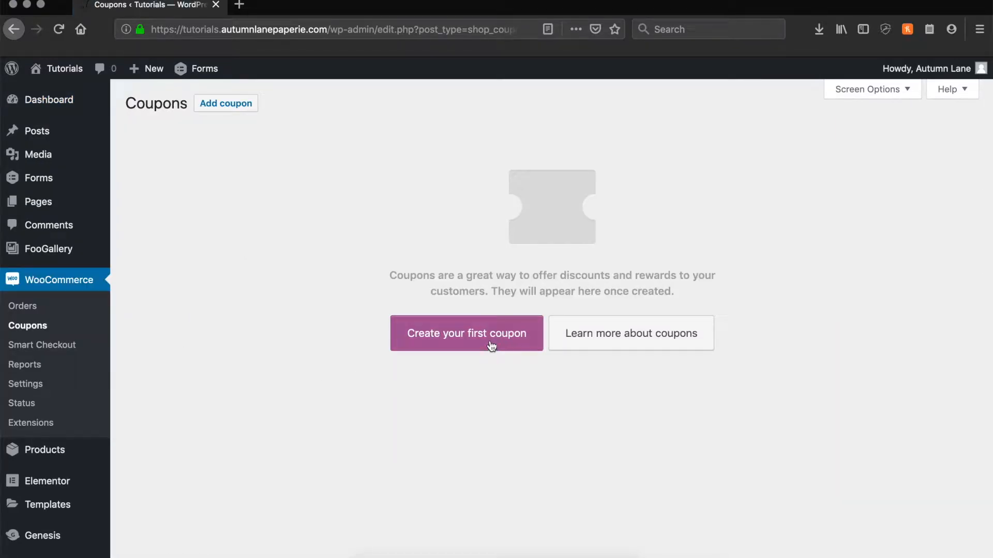
pyautogui.click(465, 333)
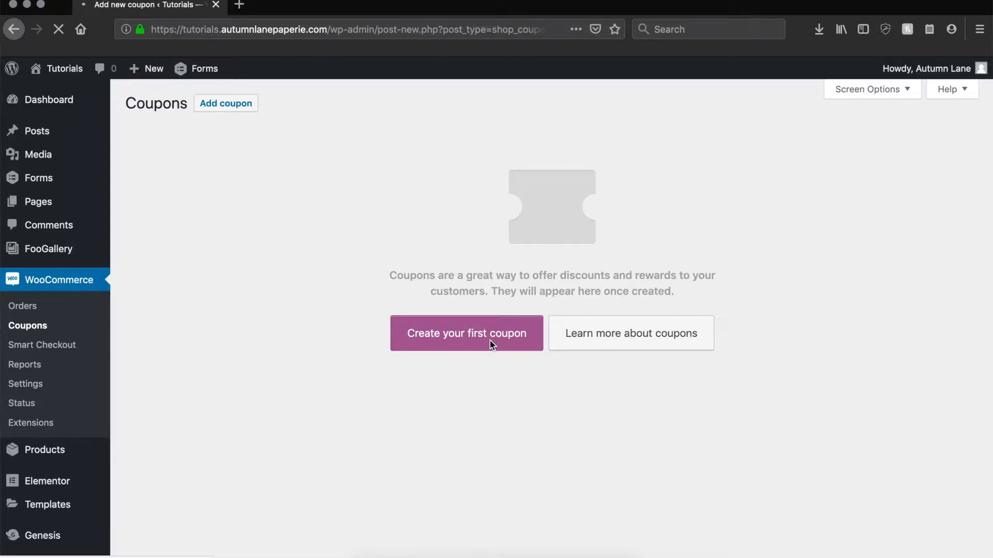
pyautogui.click(466, 333)
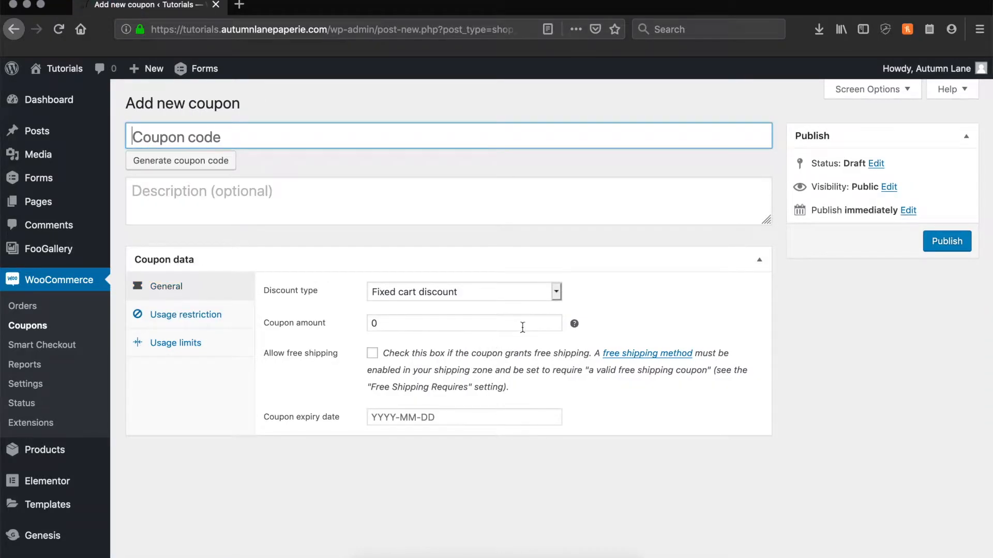
# Step: Set the discount type to Percentage discount with a coupon amount of 10
pyautogui.click(464, 291)
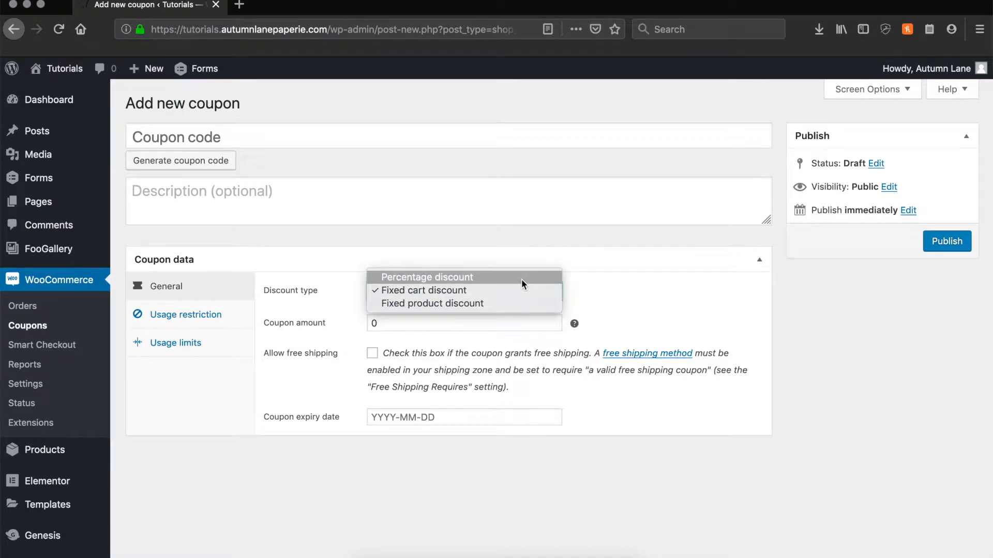
pyautogui.click(426, 277)
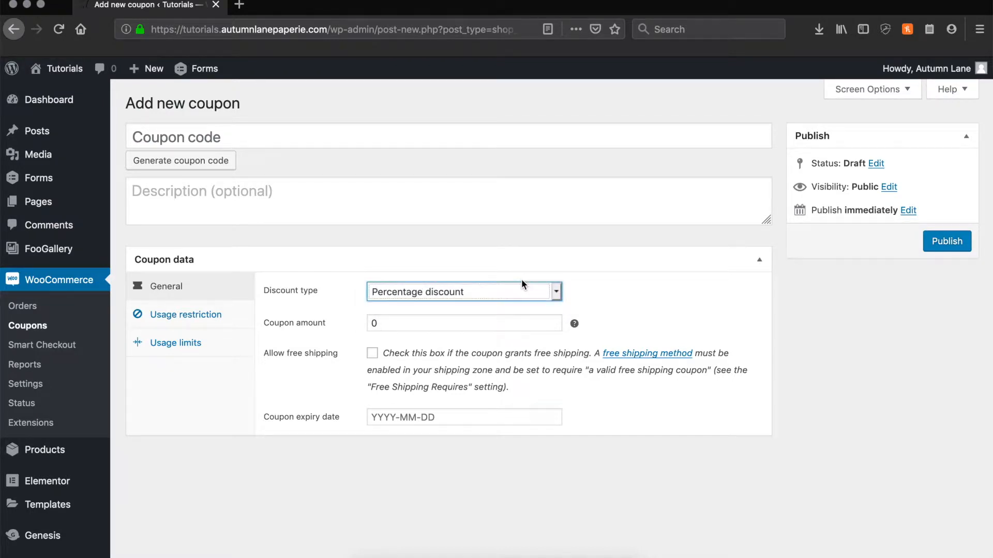
pyautogui.click(463, 323)
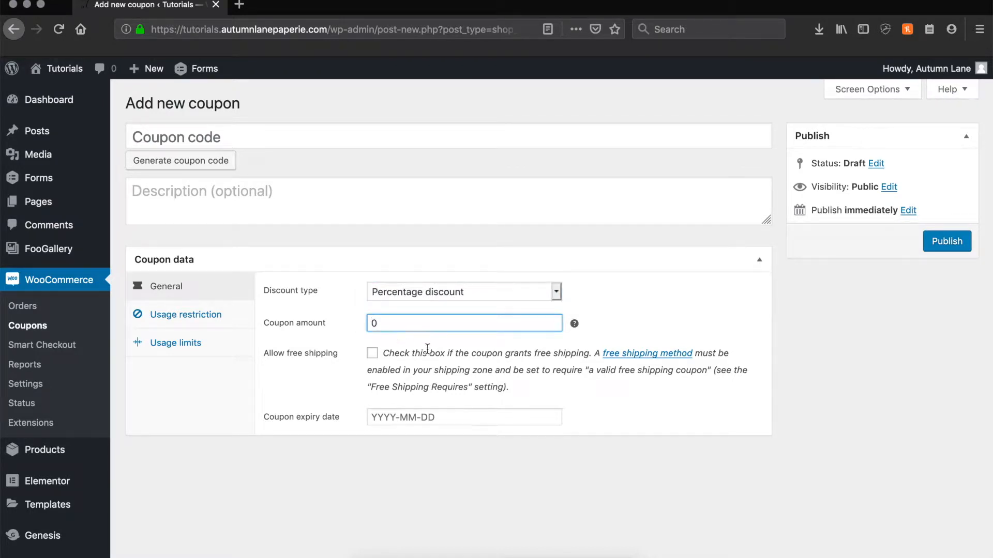
# Step: Set the coupon expiry date to 31 October 2019 and show usage restriction settings
pyautogui.click(463, 417)
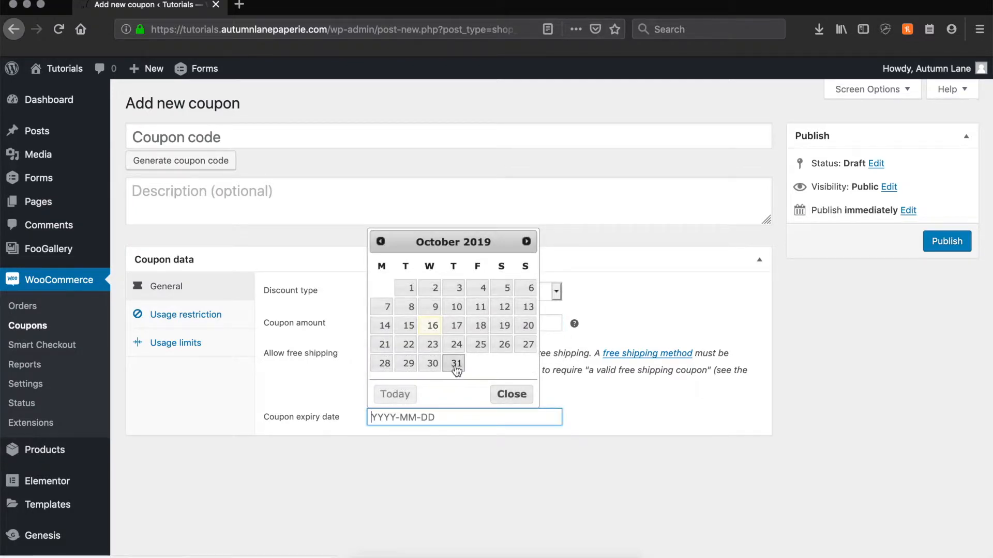
pyautogui.click(455, 363)
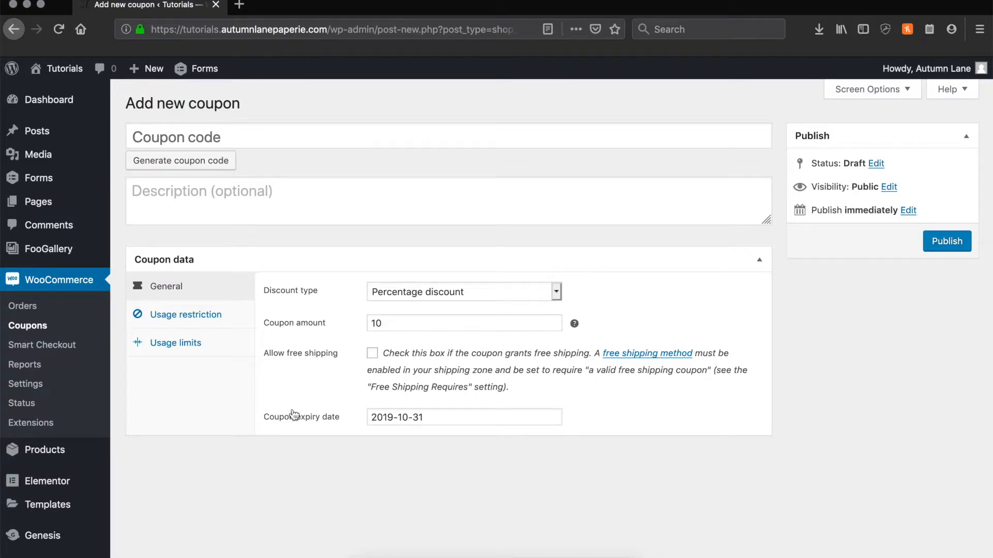
pyautogui.click(186, 315)
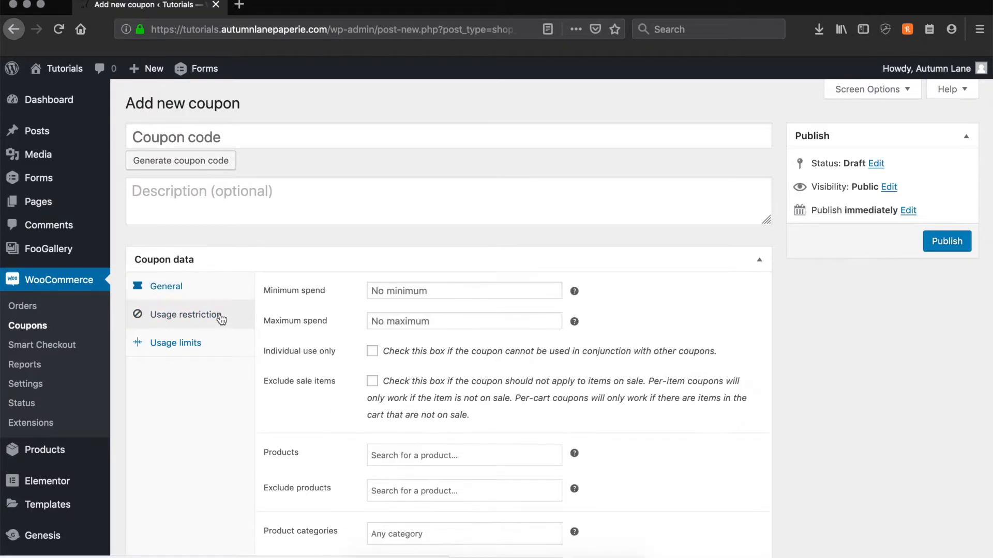
pyautogui.scroll(-3)
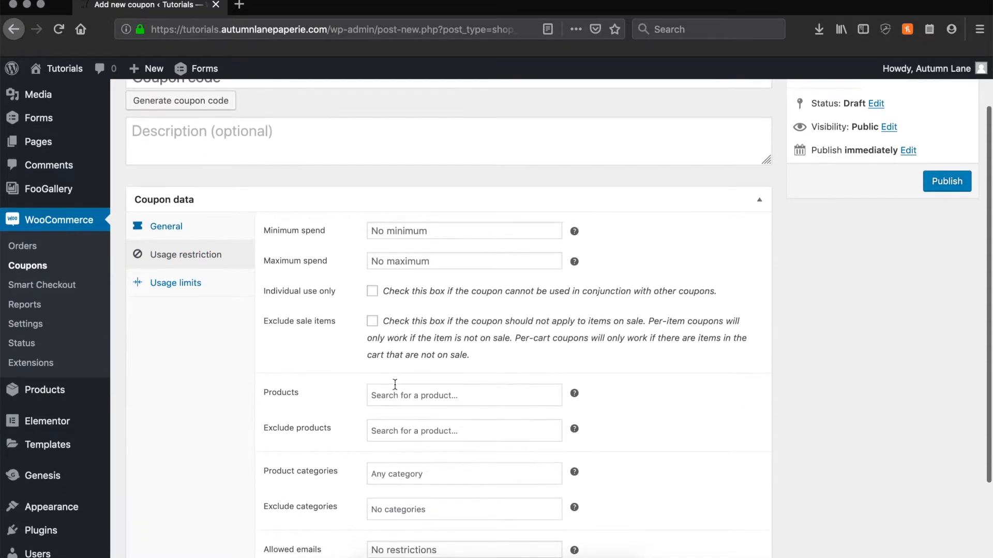
pyautogui.scroll(-3)
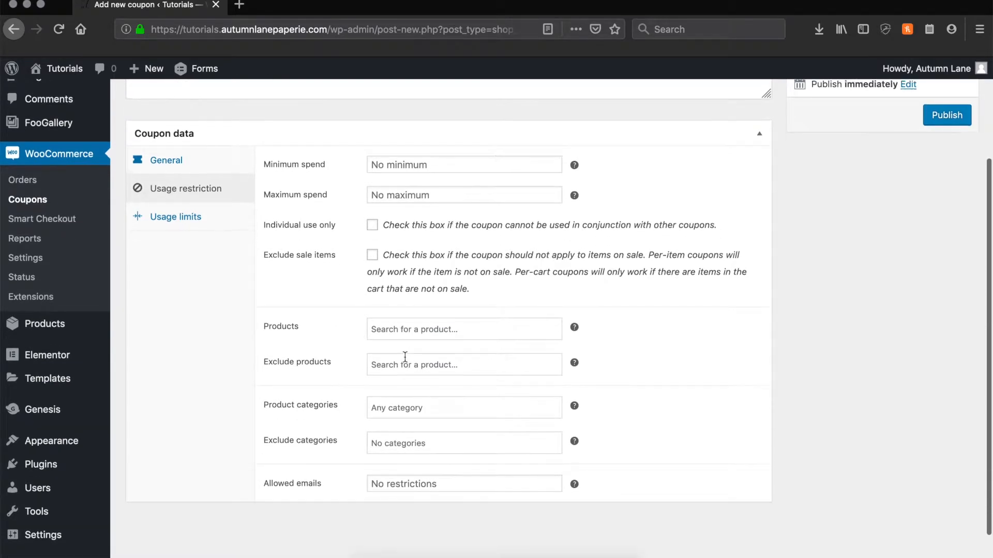
pyautogui.scroll(-3)
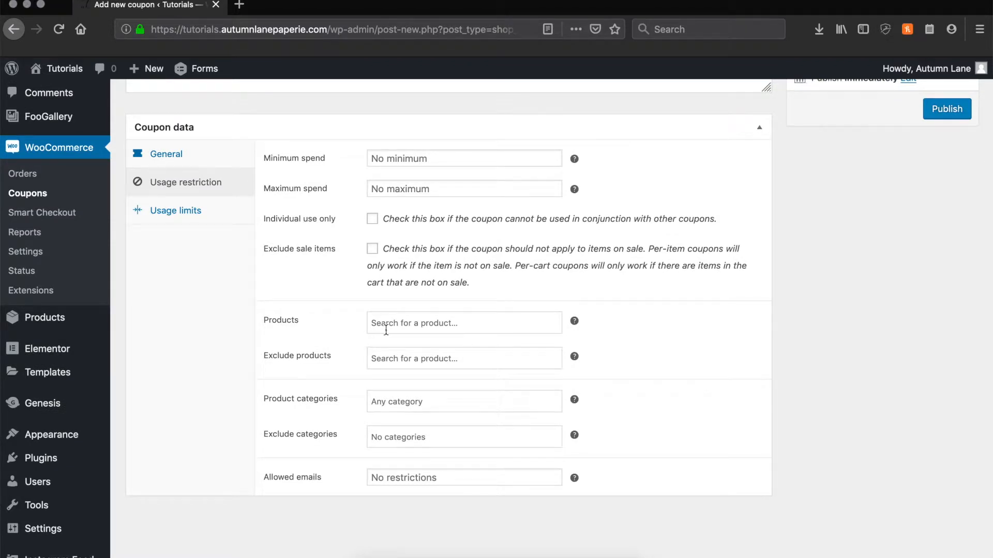
# Step: Under Usage limits, set the usage limit per user to 1
pyautogui.click(175, 210)
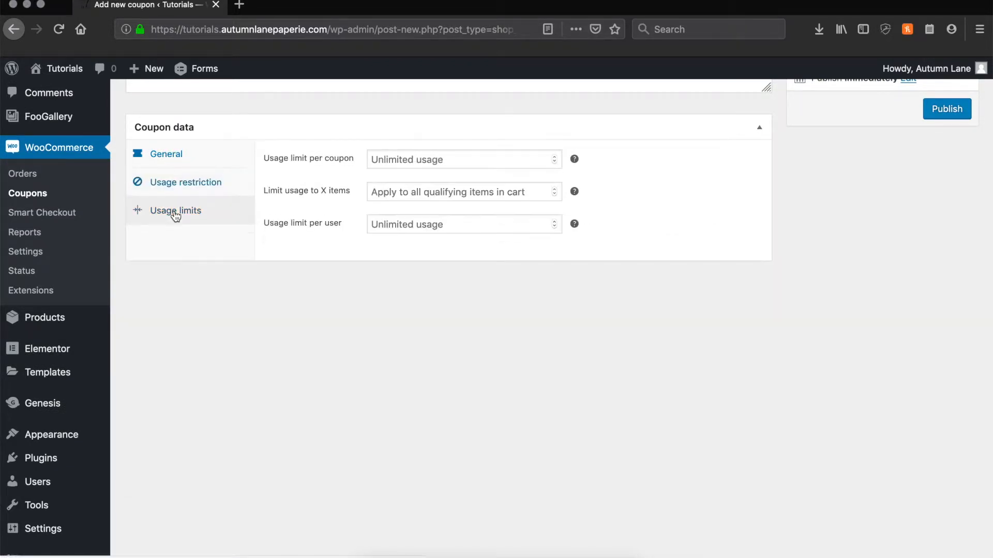
pyautogui.moveTo(305, 163)
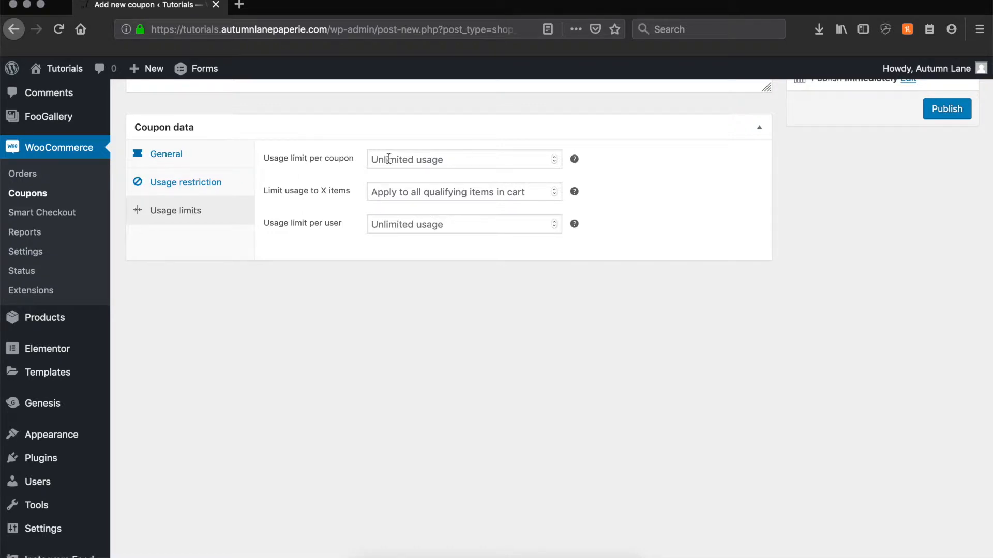
pyautogui.moveTo(420, 225)
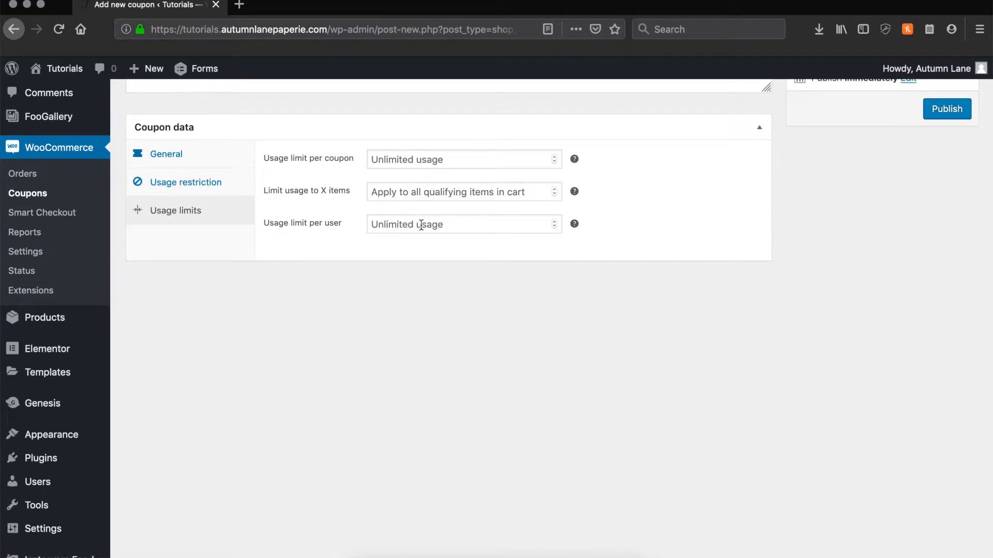
pyautogui.click(463, 224)
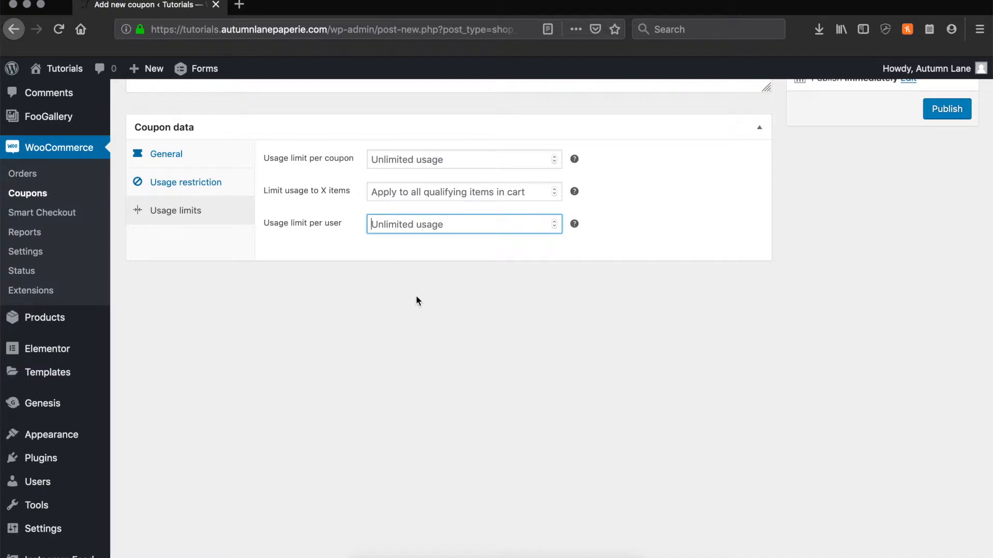
pyautogui.write('1')
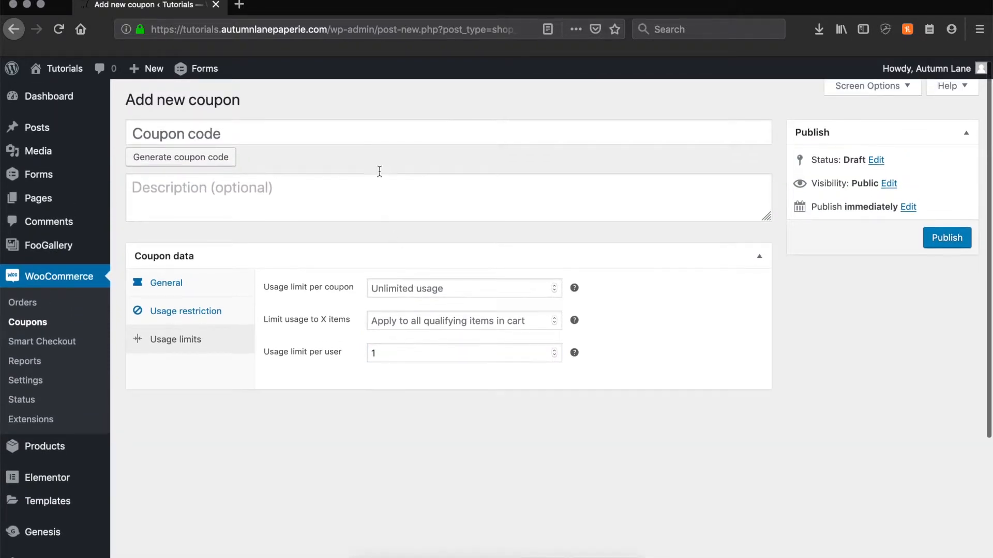
# Step: Give the coupon the code WELCOME and publish it
pyautogui.write('WEL')
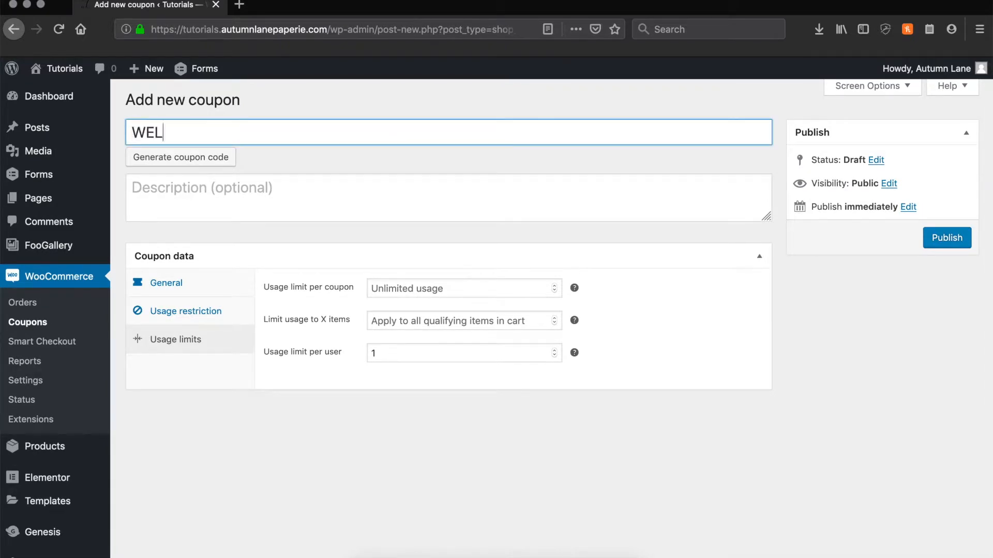
pyautogui.write('COME')
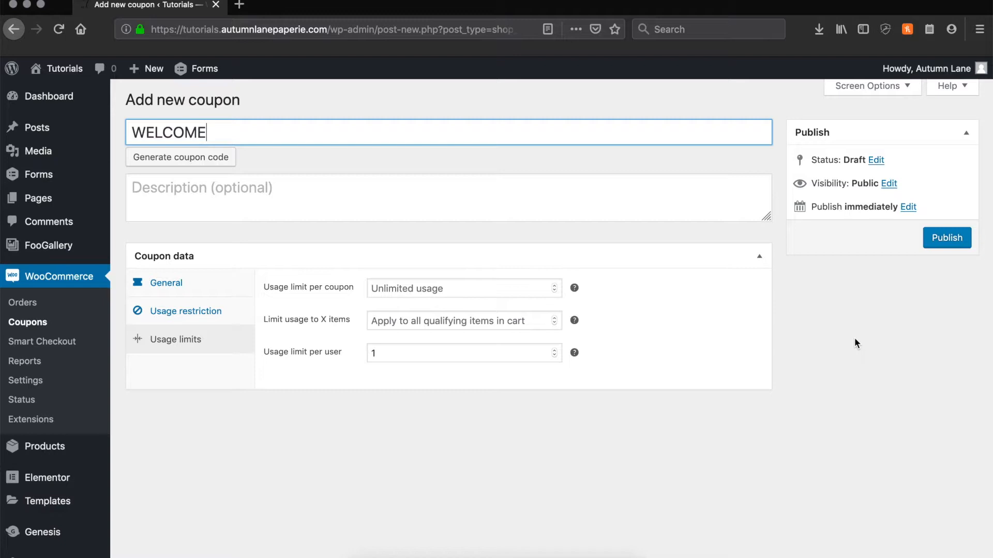
pyautogui.moveTo(961, 267)
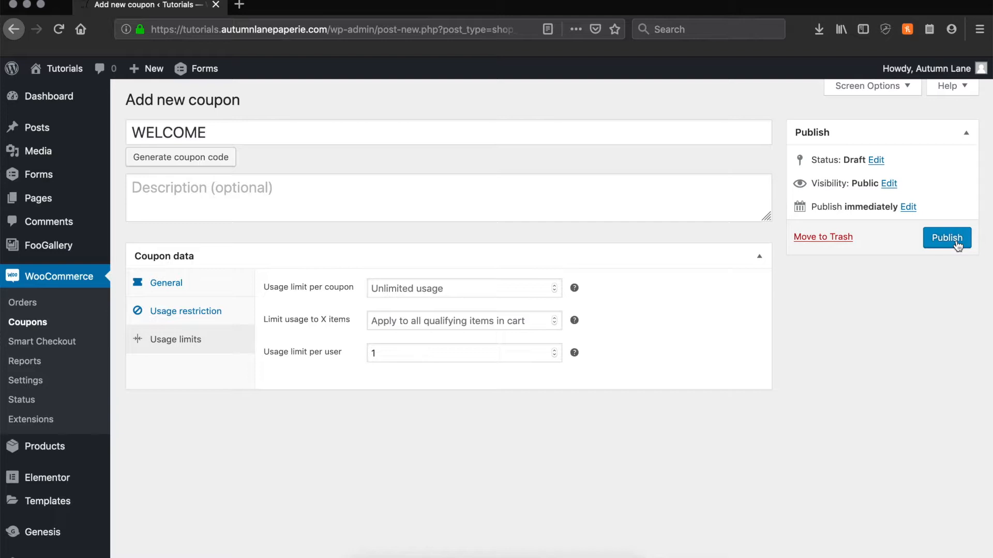
pyautogui.click(947, 237)
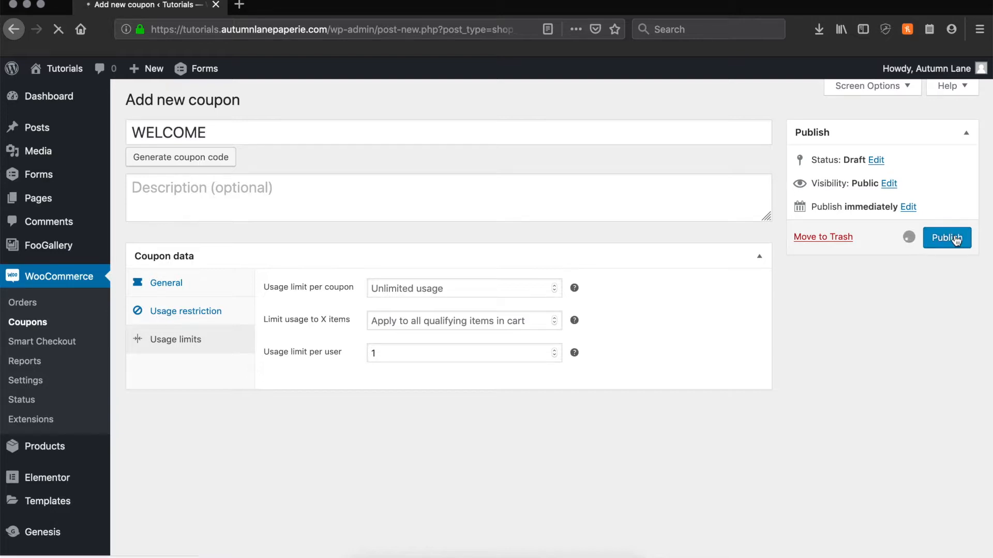
pyautogui.click(946, 238)
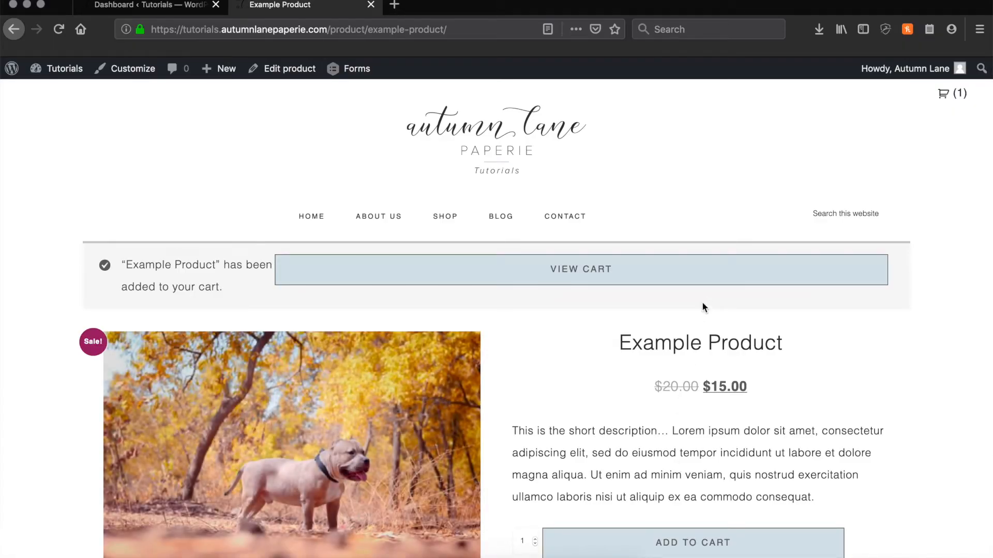
# Step: Apply the WELCOME code in the cart, cutting the $15.00 total to $13.50
pyautogui.click(579, 269)
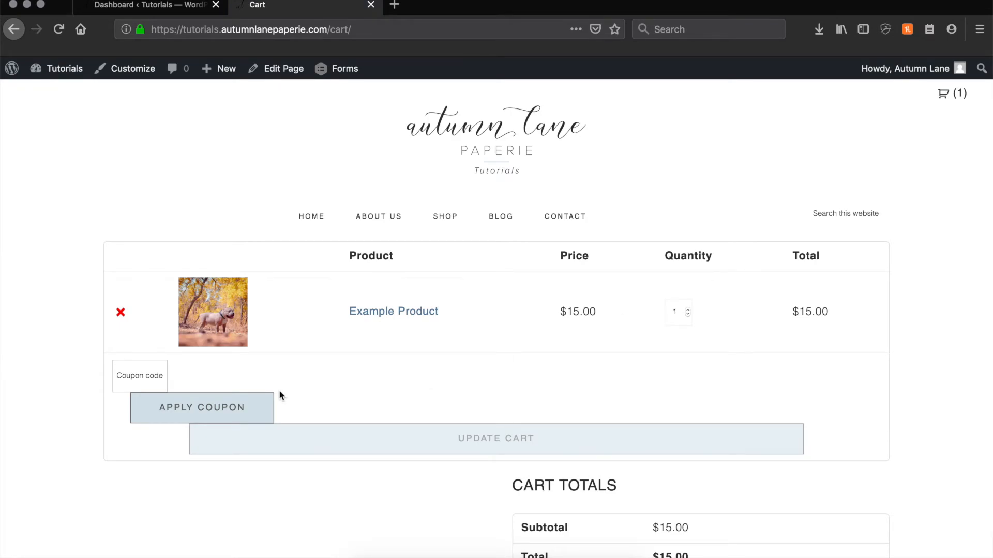
pyautogui.write('WELCOME')
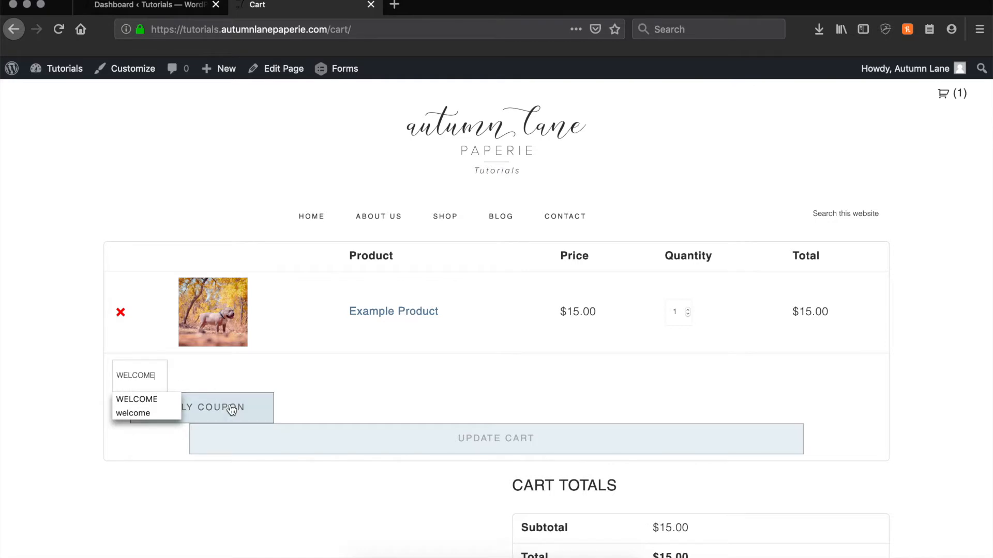
pyautogui.click(218, 407)
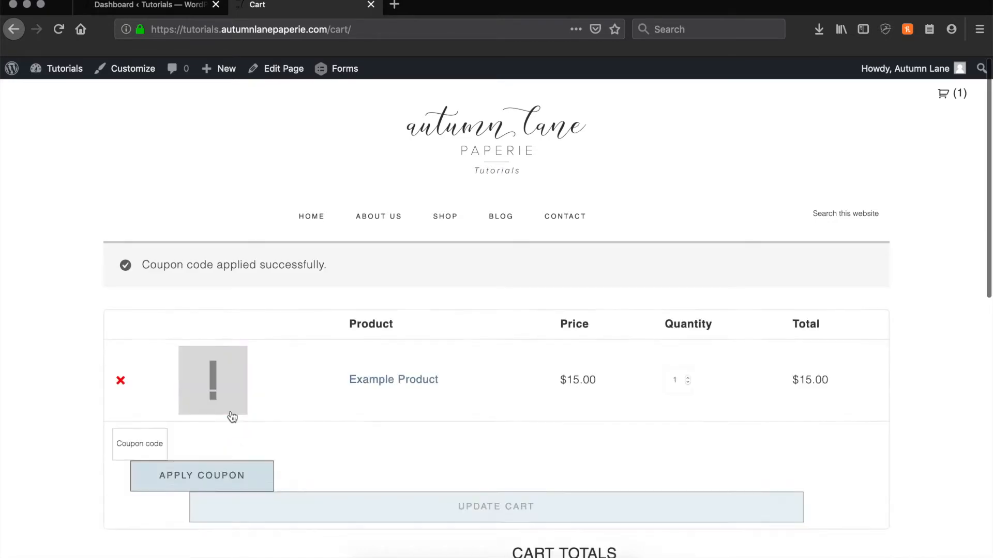
pyautogui.scroll(-3)
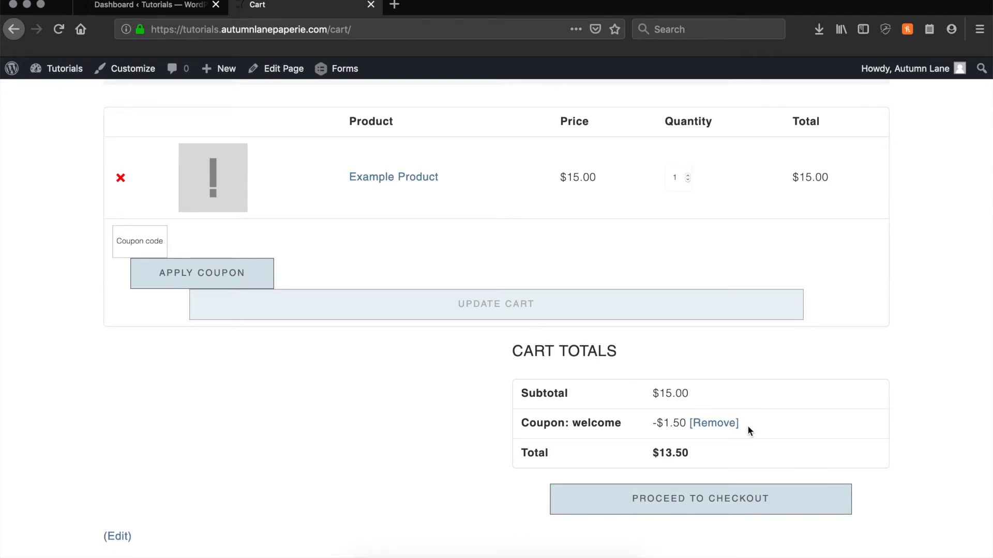
# Step: Remove the WELCOME coupon from the cart, restoring the $15.00 total
pyautogui.click(714, 423)
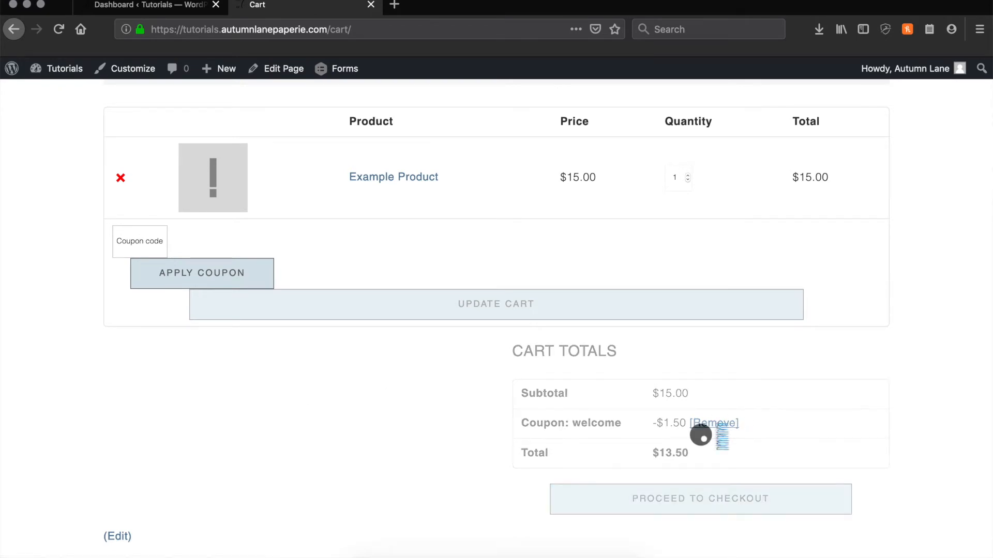
pyautogui.click(711, 423)
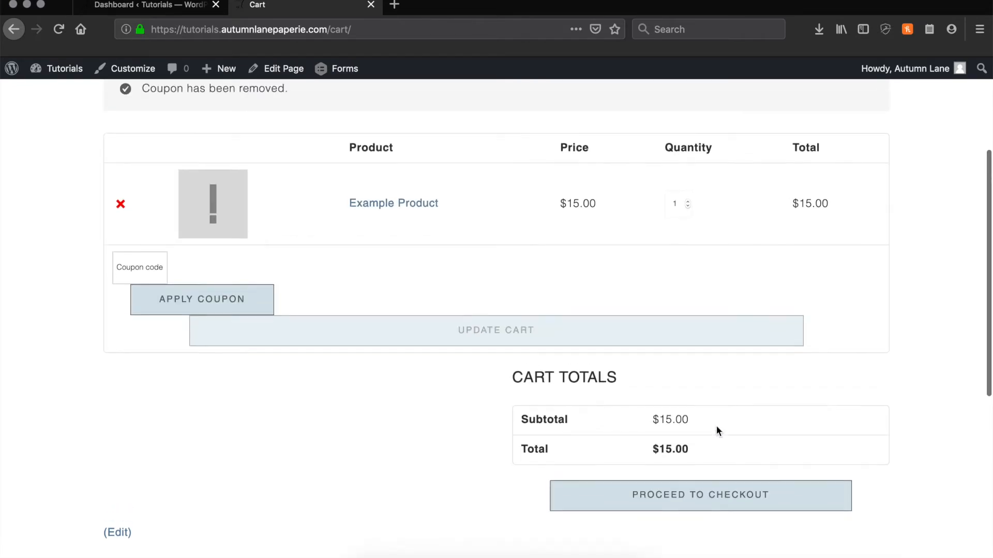
pyautogui.scroll(3)
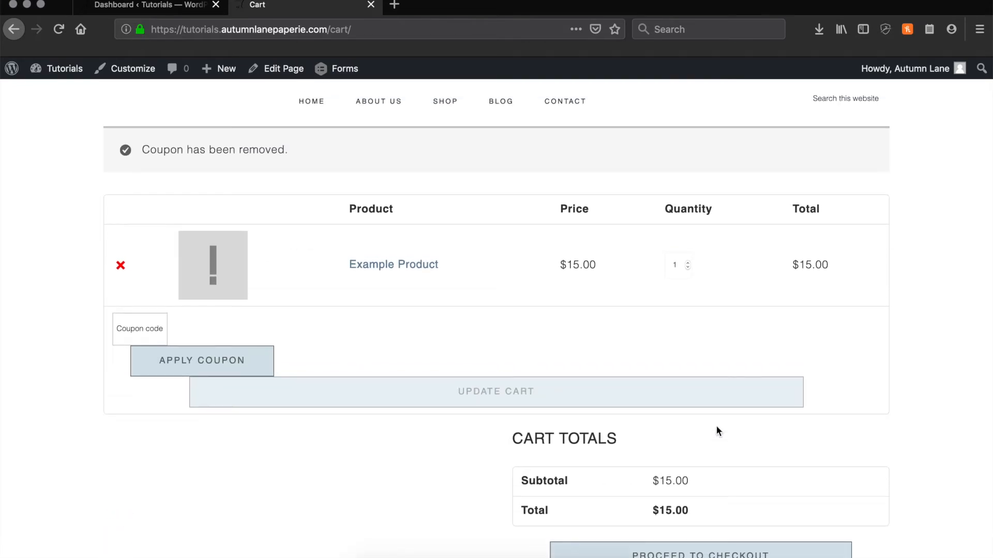
# Step: Try applying an empty coupon code, then the nonexistent code TEST
pyautogui.click(201, 361)
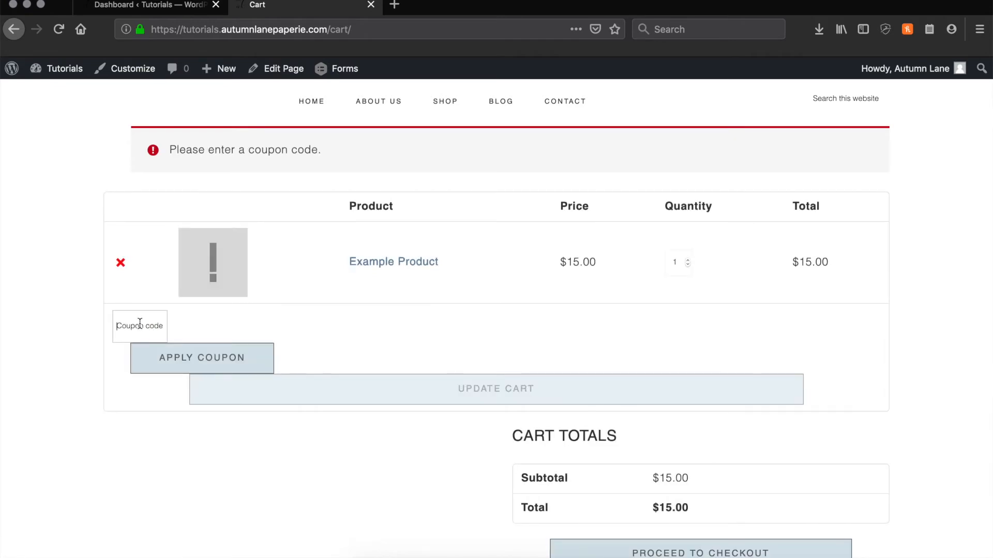
pyautogui.write('TEST')
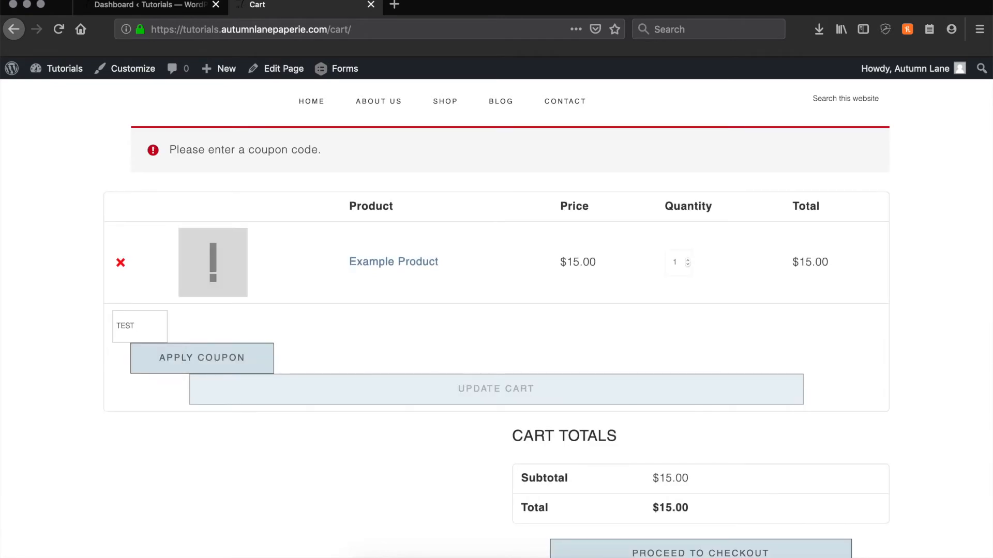
pyautogui.click(201, 357)
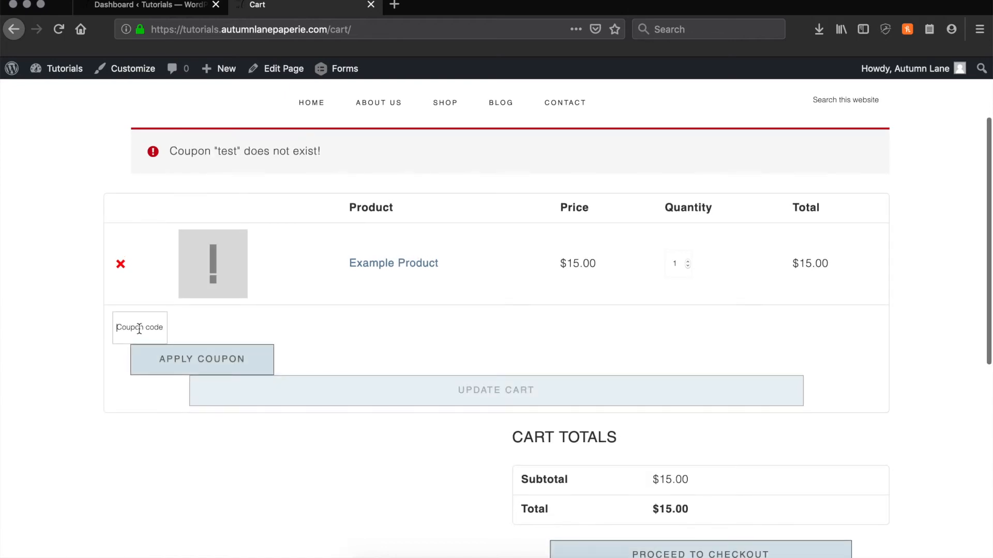
# Step: Reapply WELCOME for a $13.50 cart total and proceed to checkout
pyautogui.write('WELCOME')
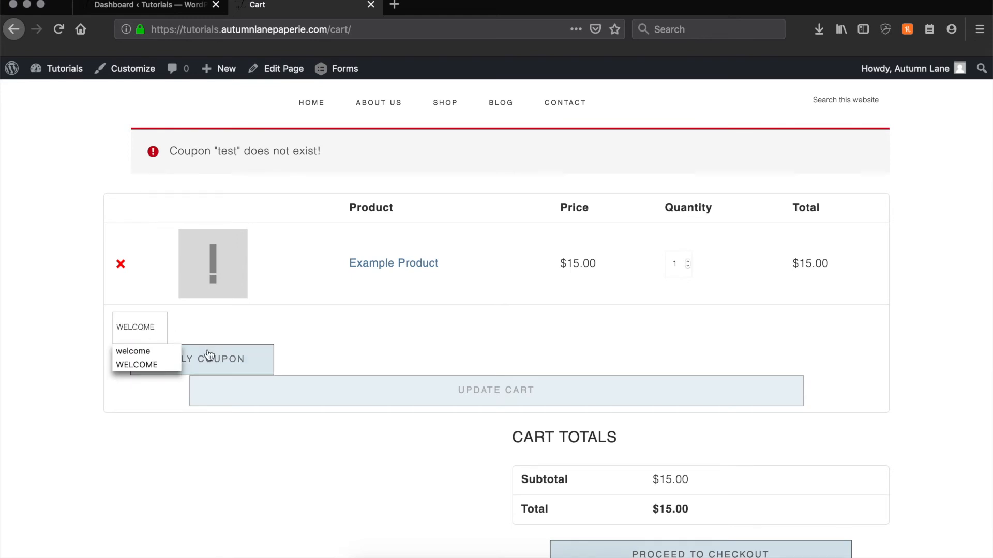
pyautogui.click(201, 359)
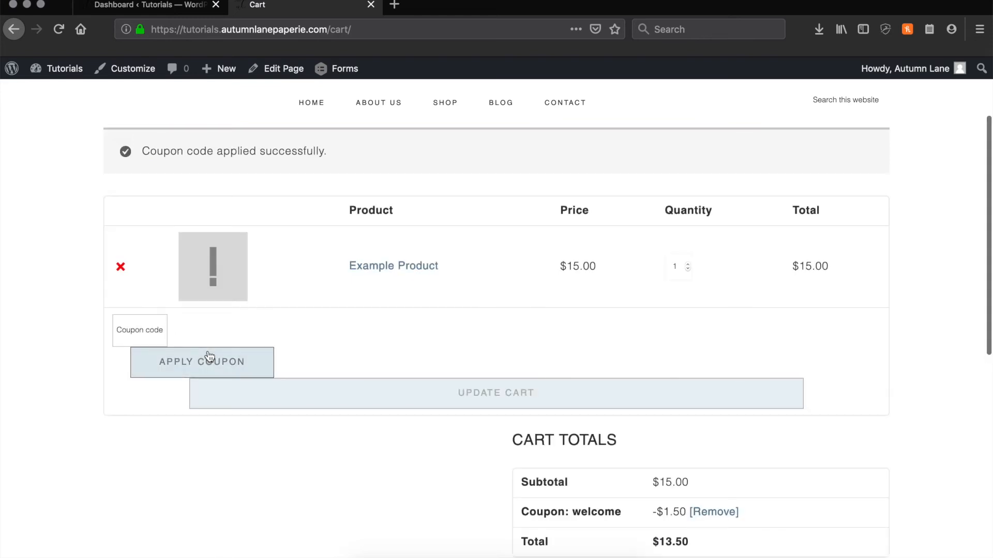
pyautogui.scroll(-3)
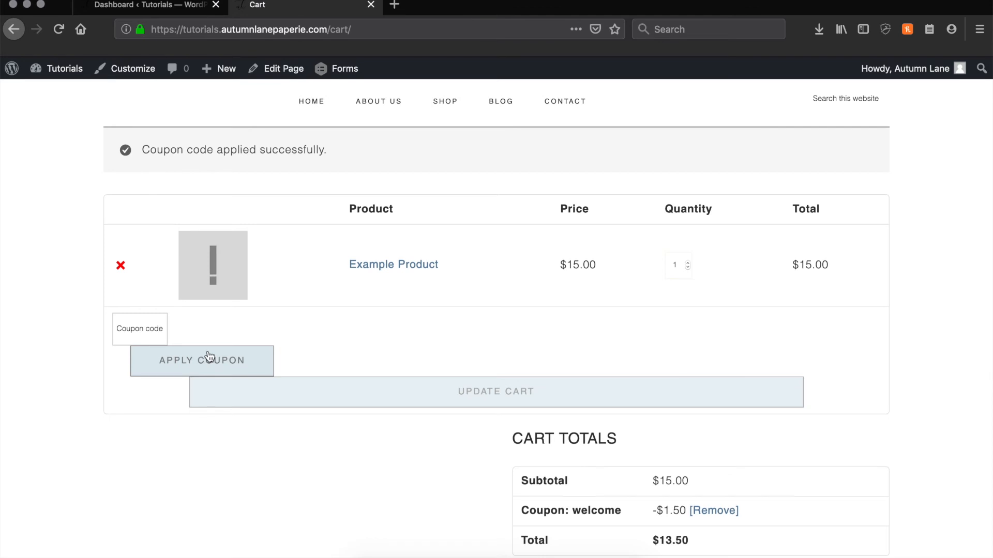
pyautogui.scroll(-3)
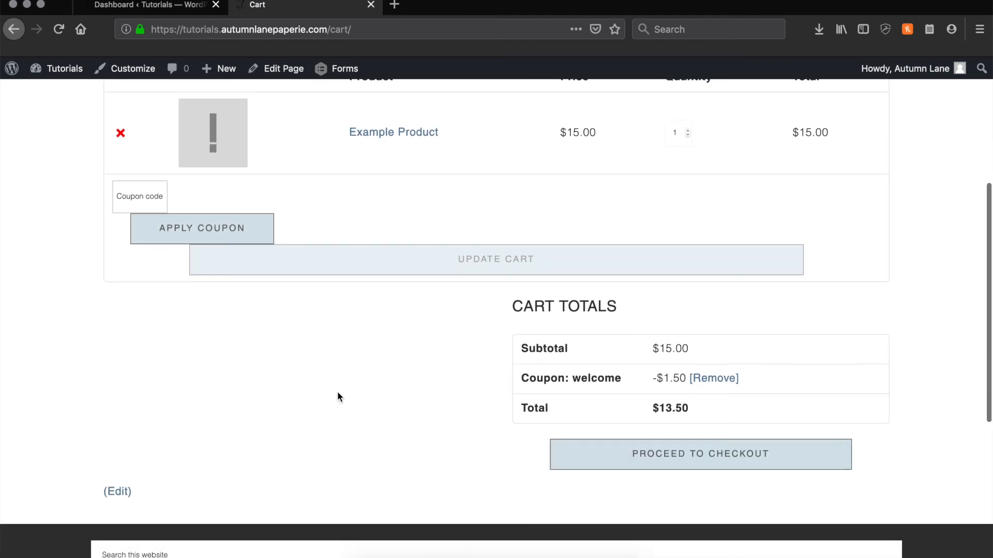
pyautogui.click(700, 454)
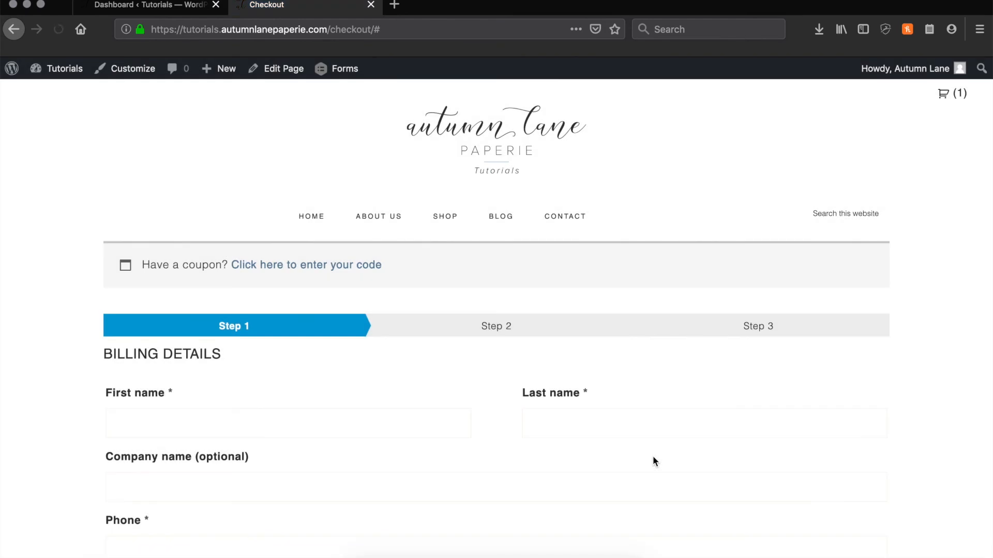